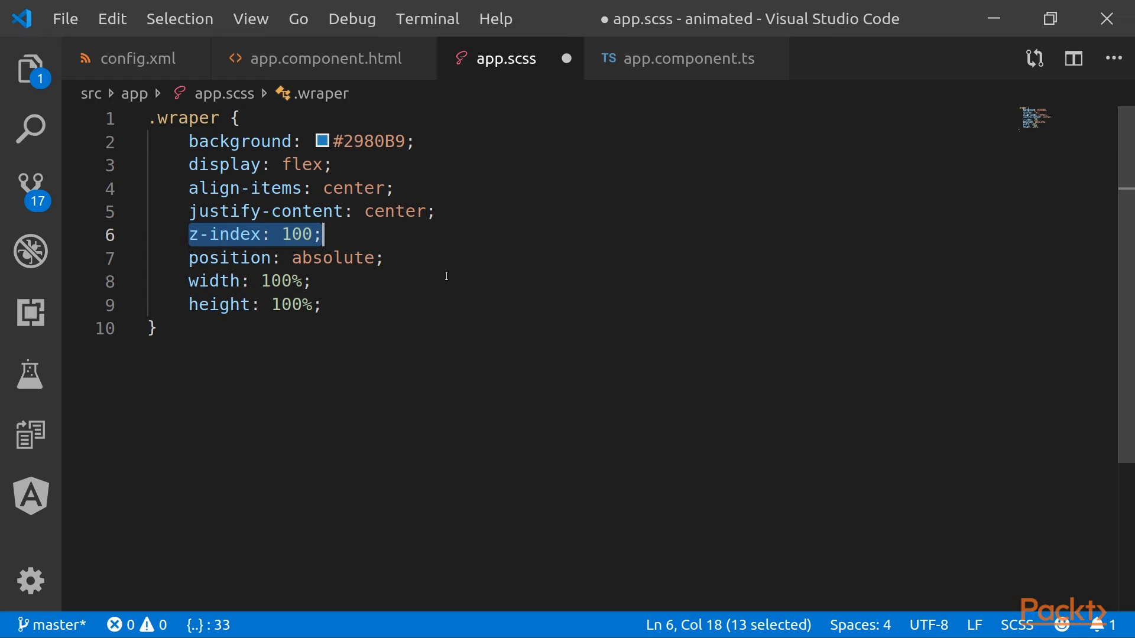
Step: Switch from app.scss to app.component.ts showing the showSplash flag
click(684, 59)
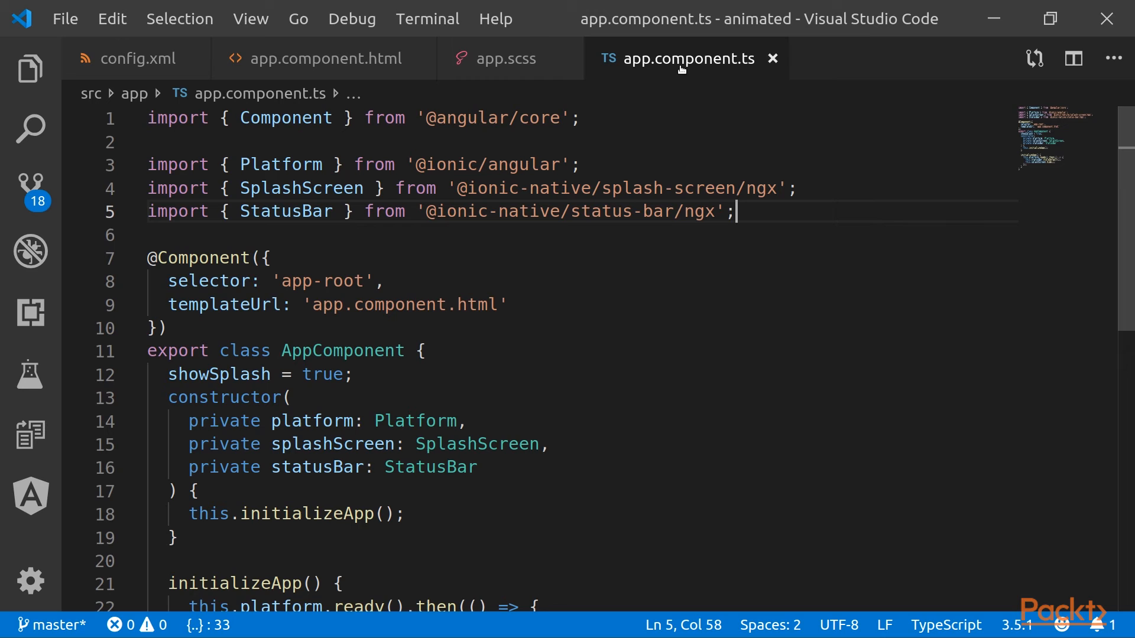